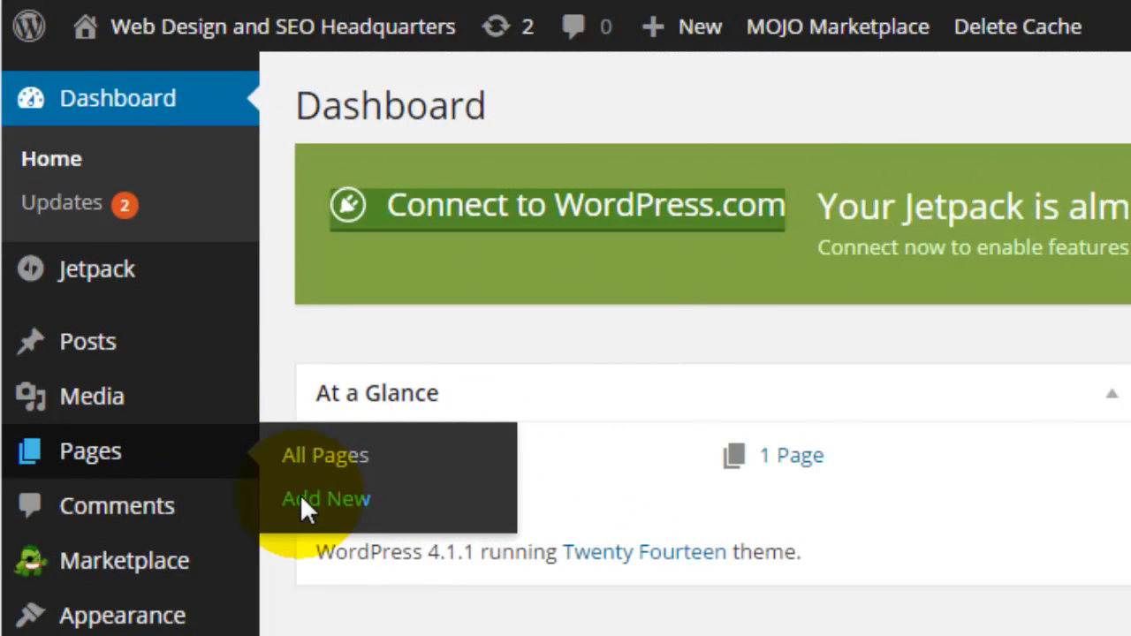
- Create a new page from the Pages menu and title it About
left_click(326, 499)
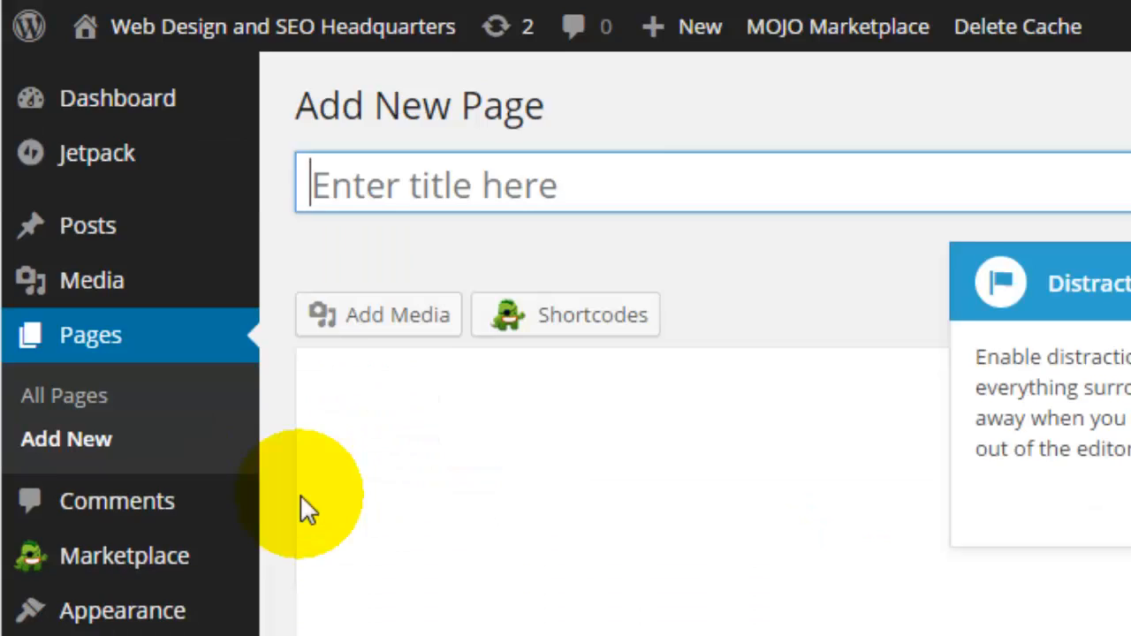
type("About")
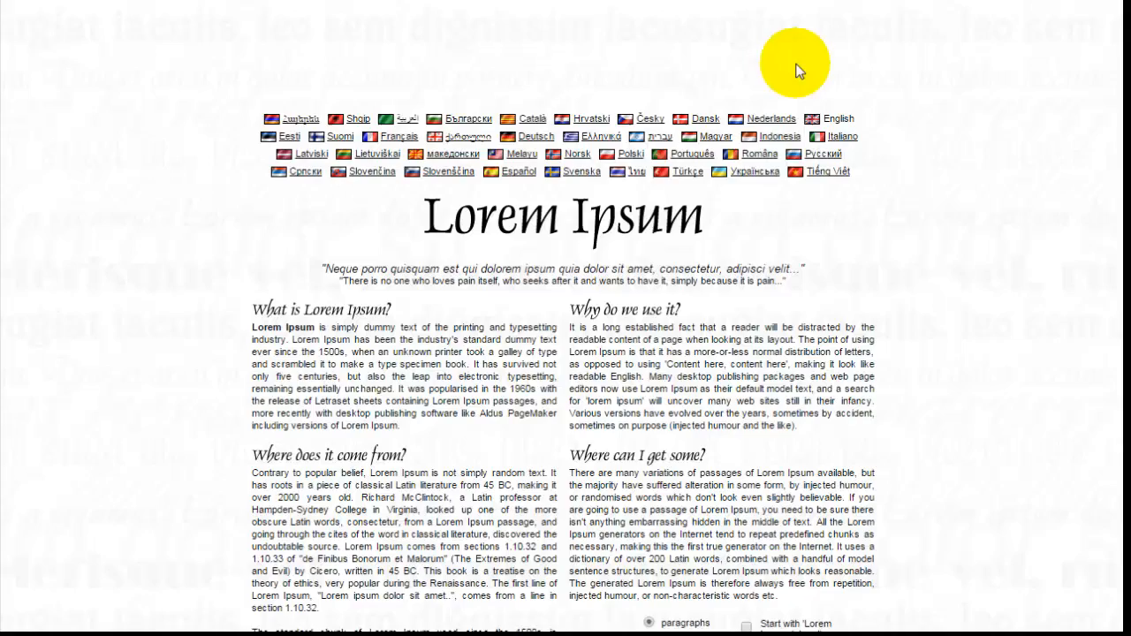
- Generate Lorem Ipsum paragraphs and paste them into the About page body
scroll("down", 3)
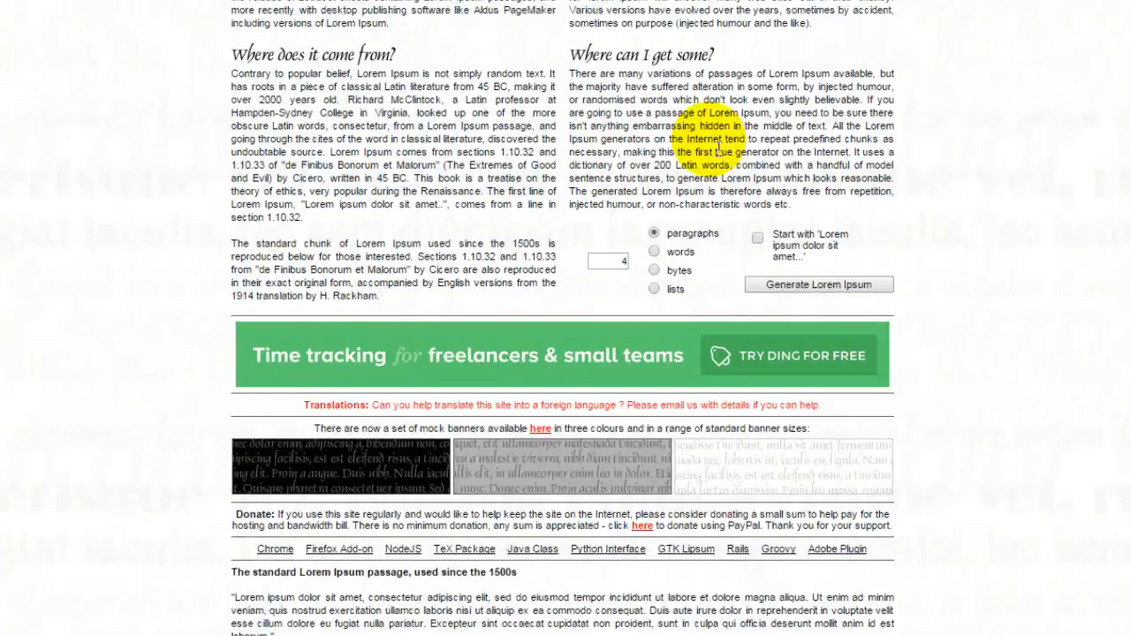
scroll("down", 3)
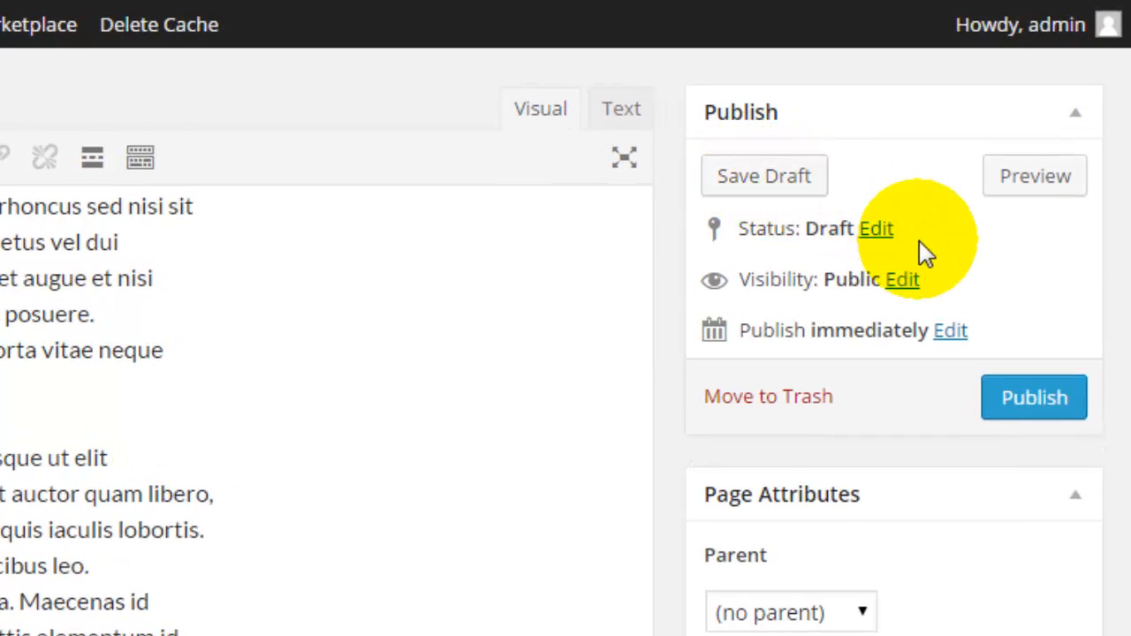
mouse_move(1039, 345)
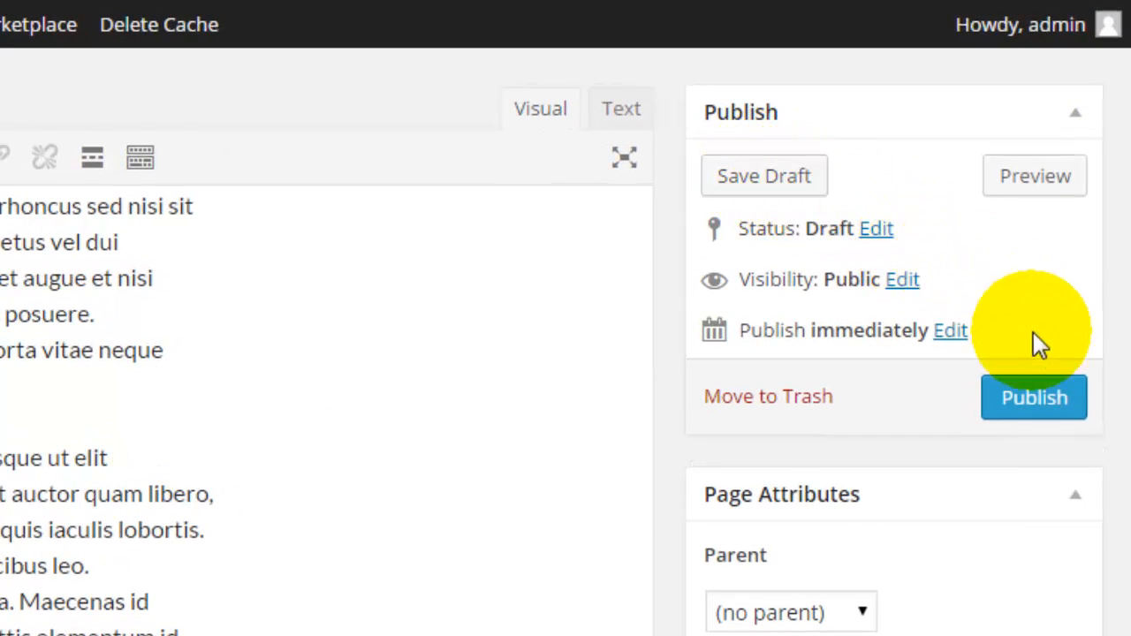
scroll("down", 3)
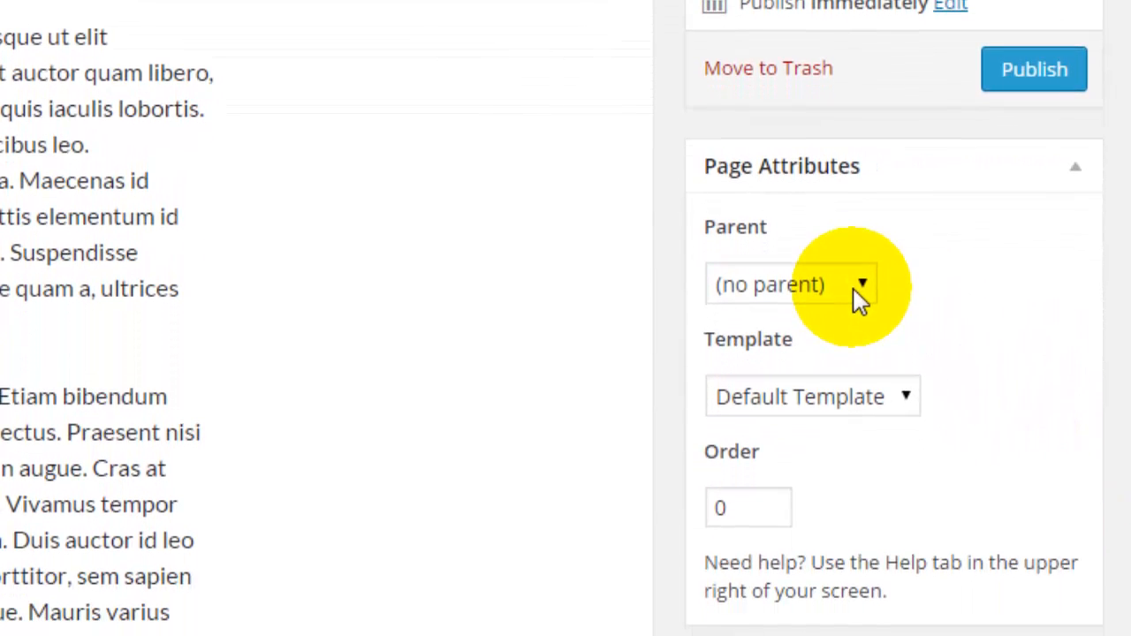
left_click(789, 282)
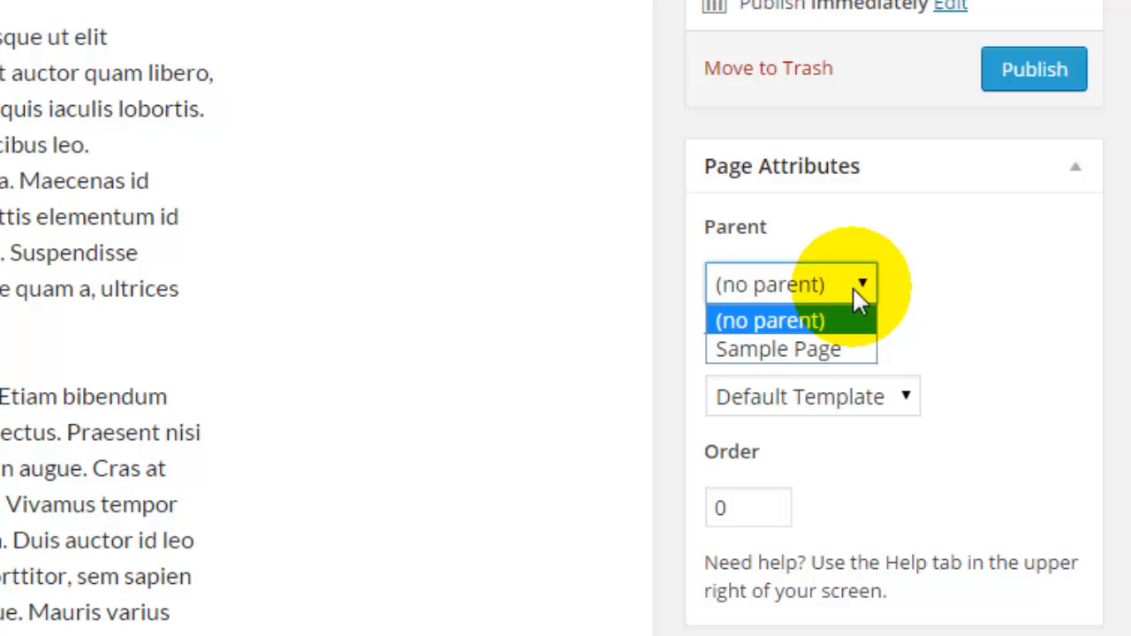
left_click(769, 320)
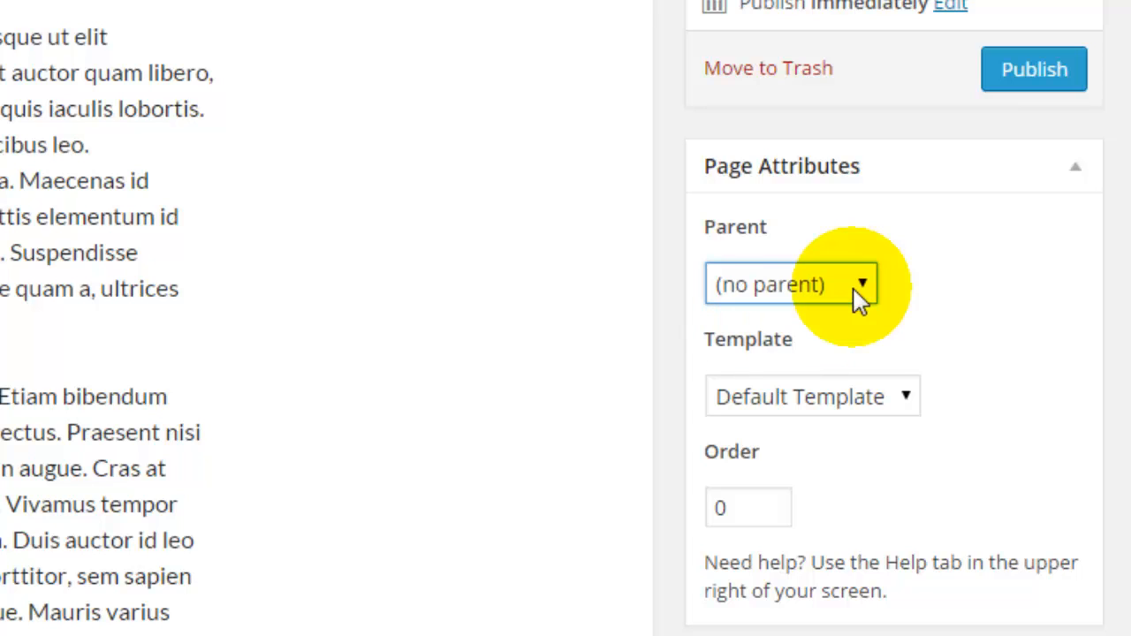
left_click(792, 283)
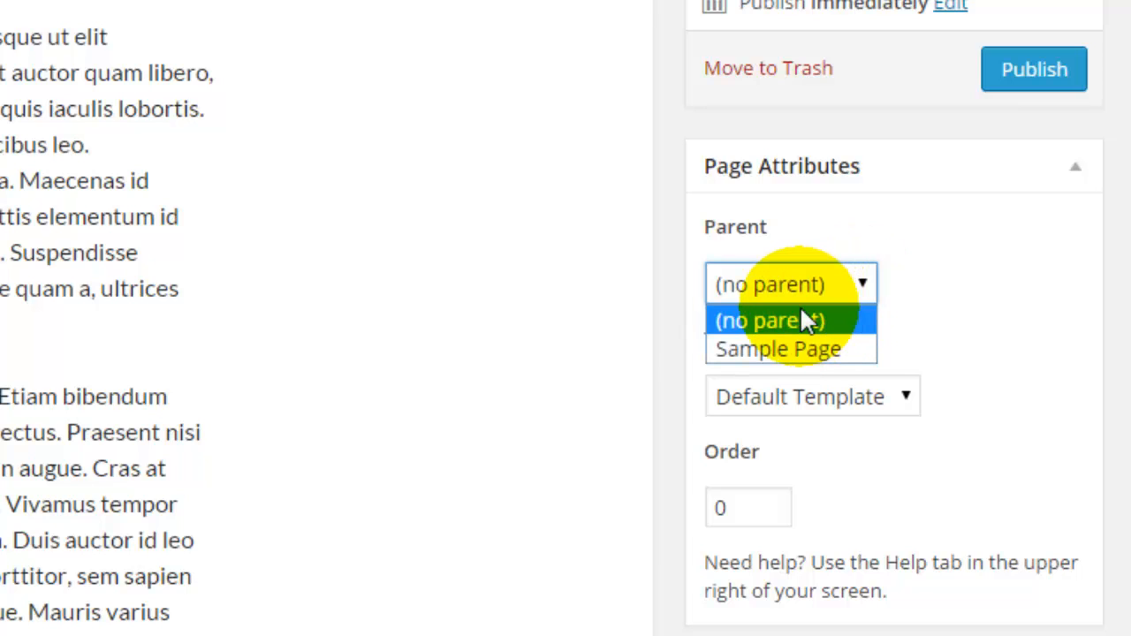
mouse_move(778, 348)
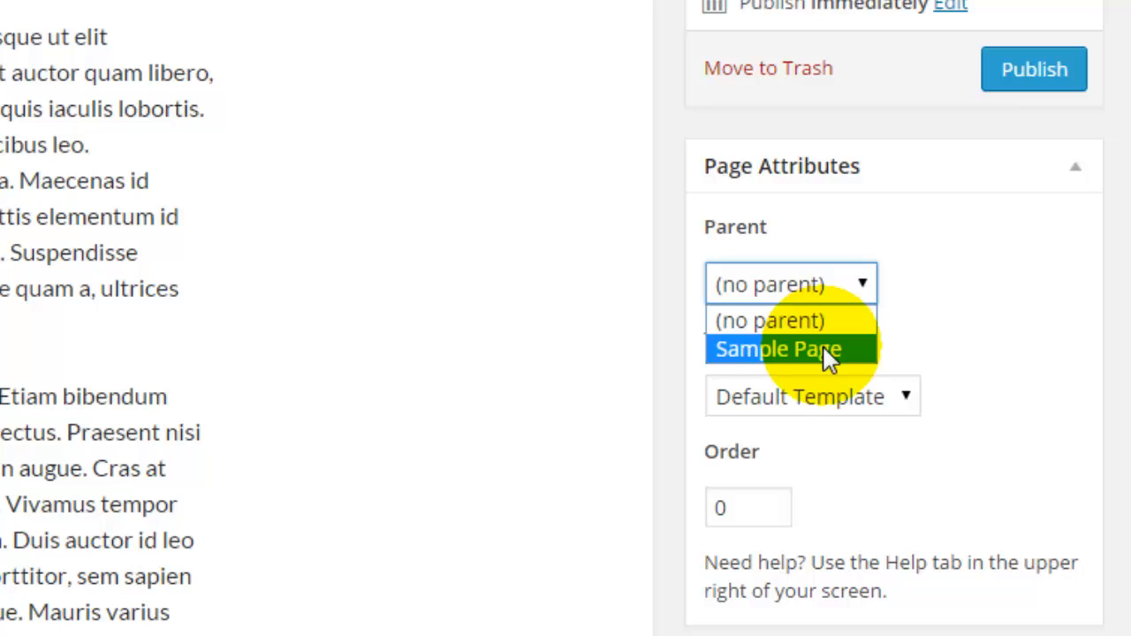
left_click(778, 348)
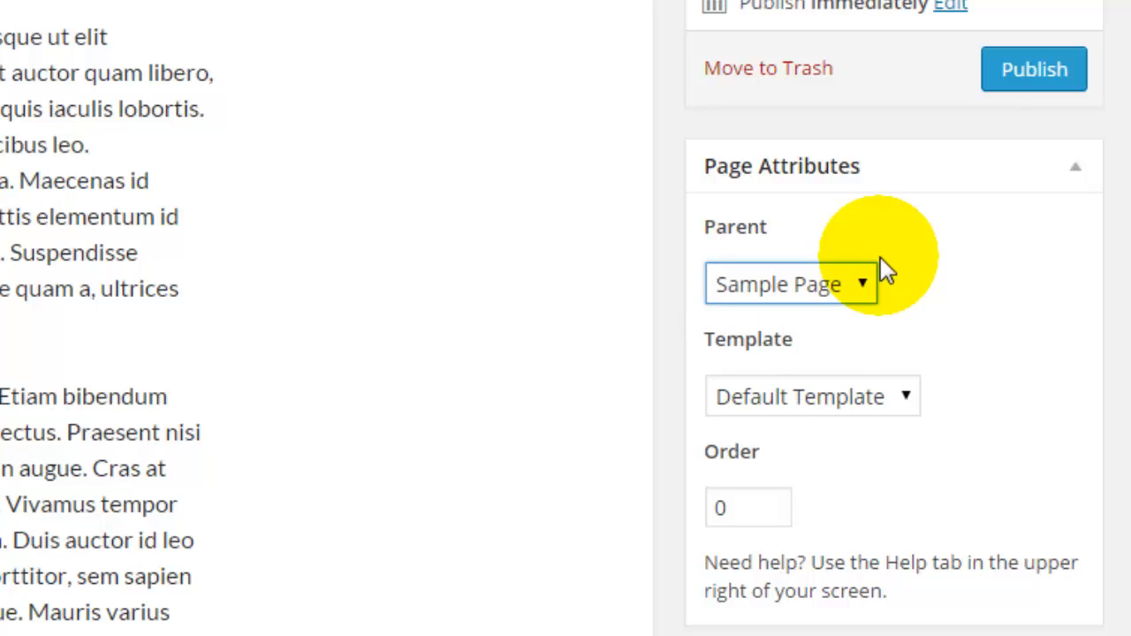
left_click(786, 283)
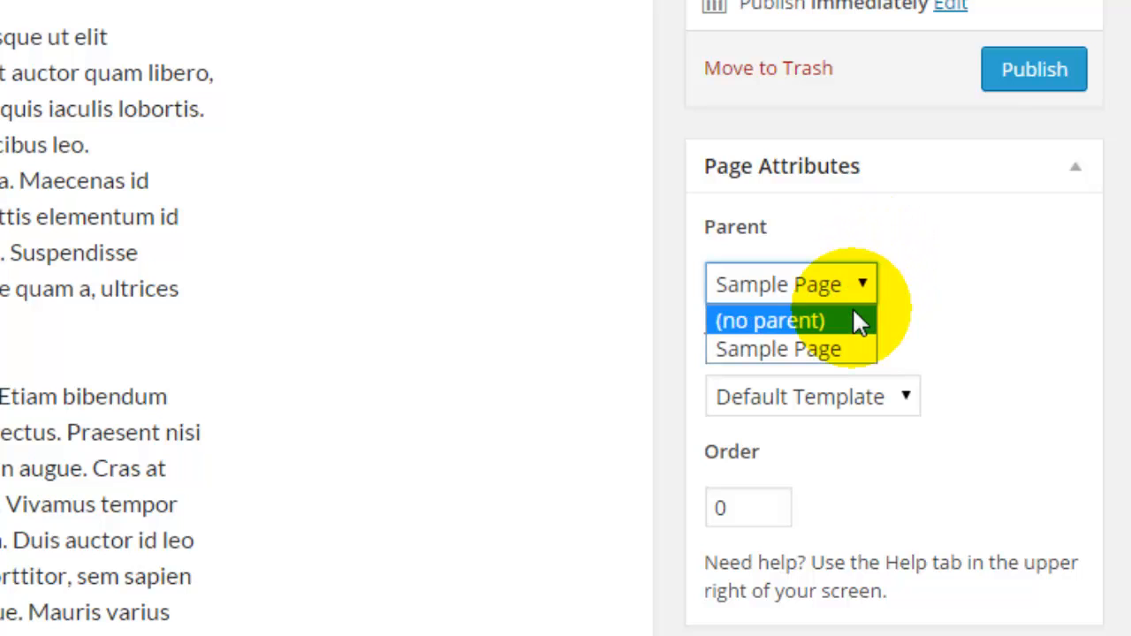
left_click(768, 320)
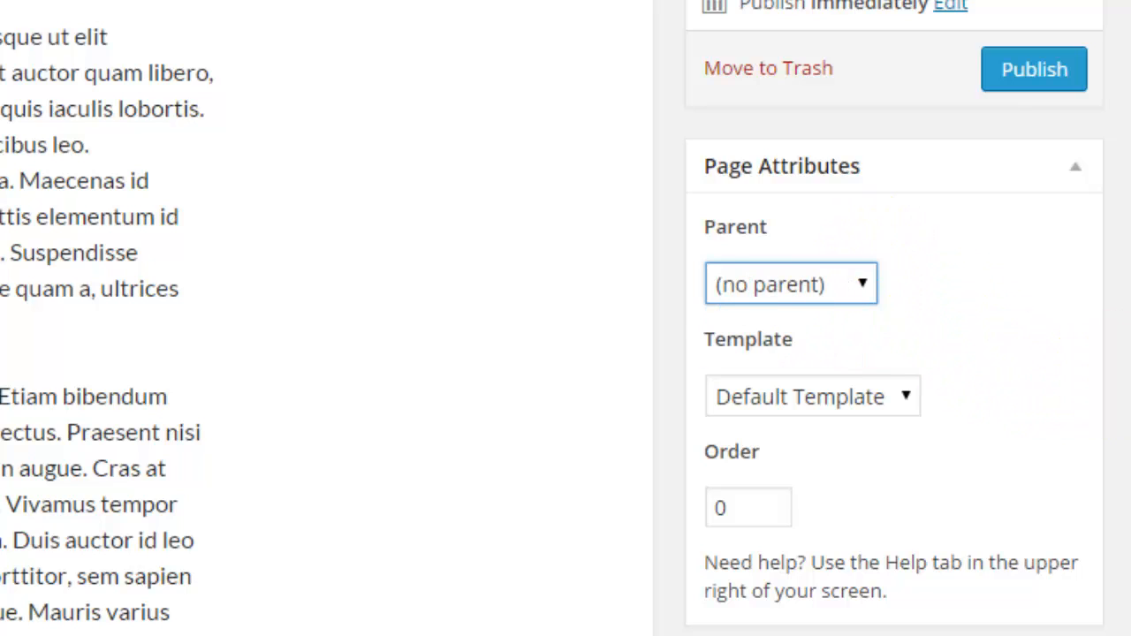
scroll("down", 3)
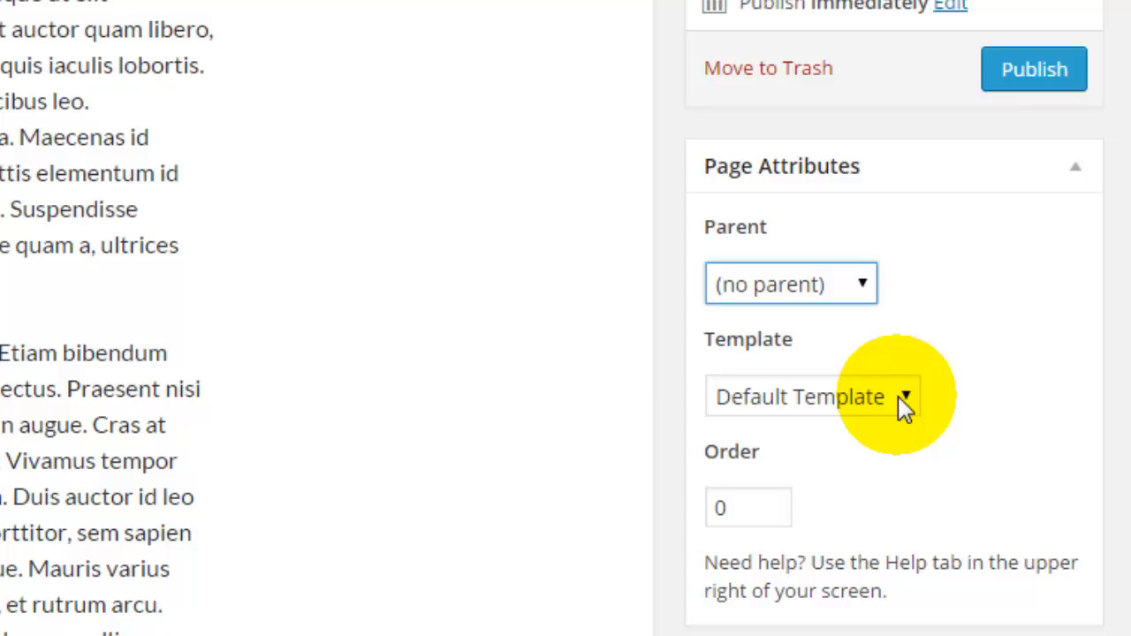
left_click(813, 396)
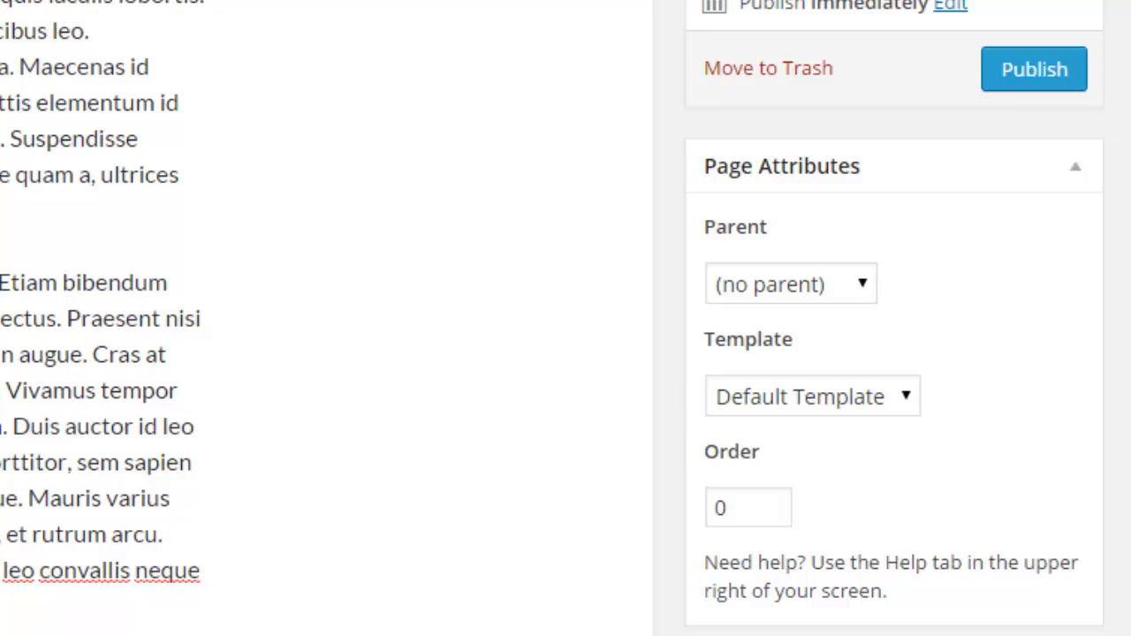
scroll("down", 3)
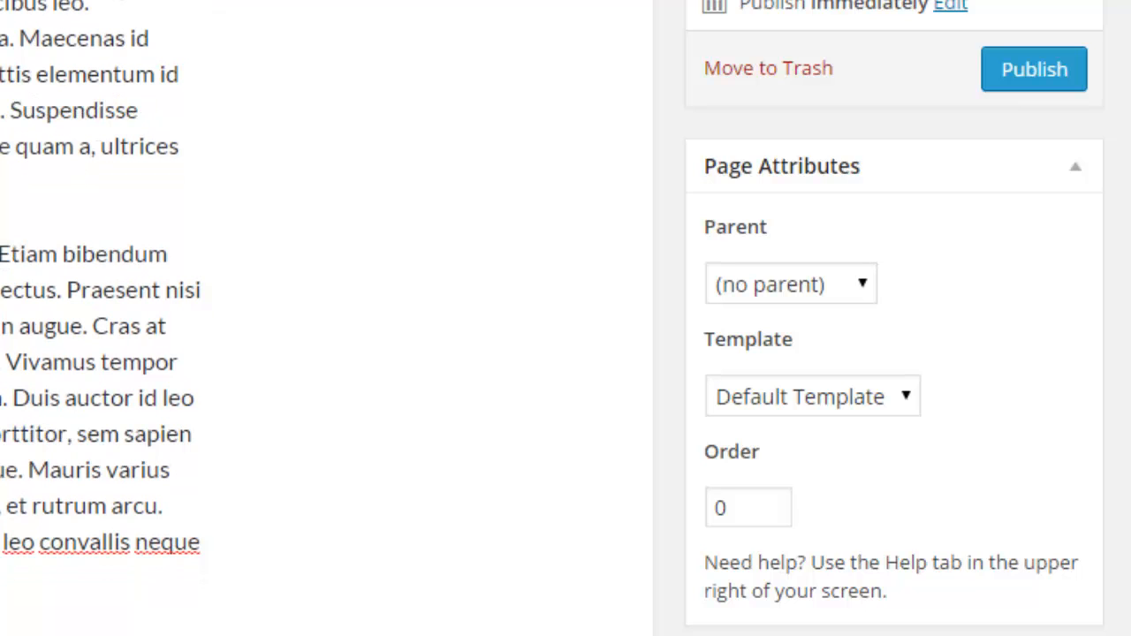
- Review the page settings and publish the About page live
scroll("down", 3)
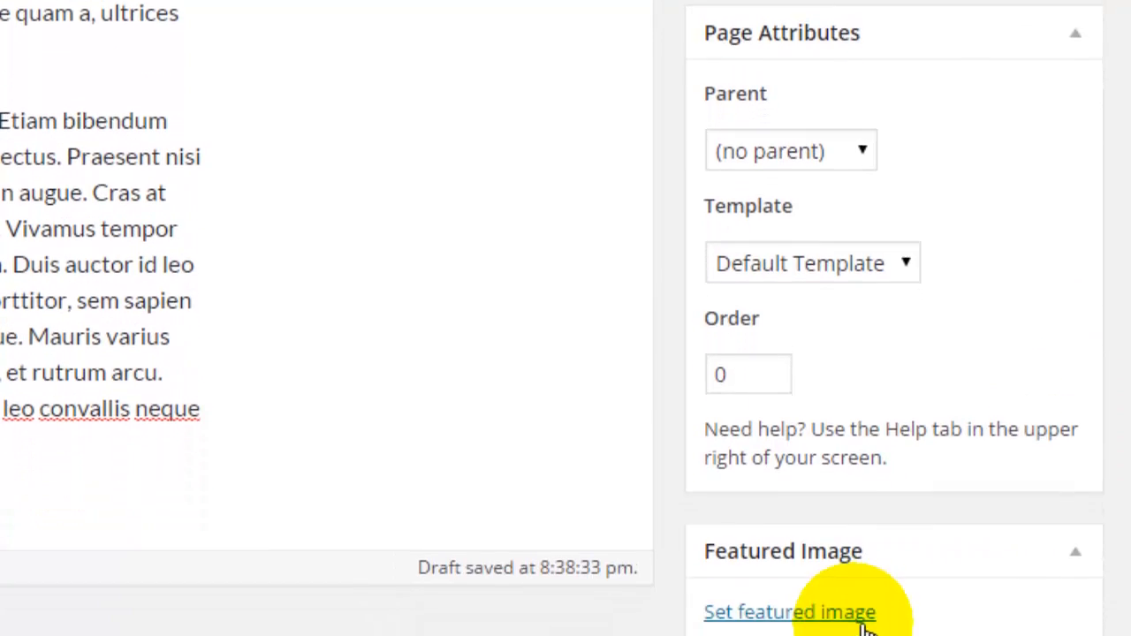
scroll("down", 3)
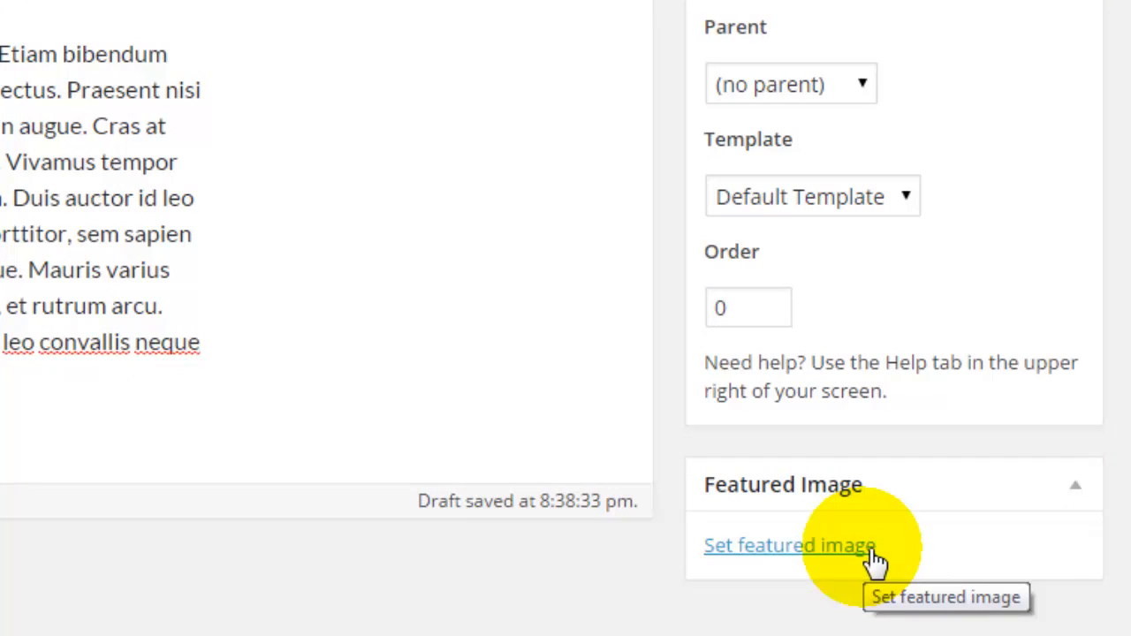
mouse_move(1025, 185)
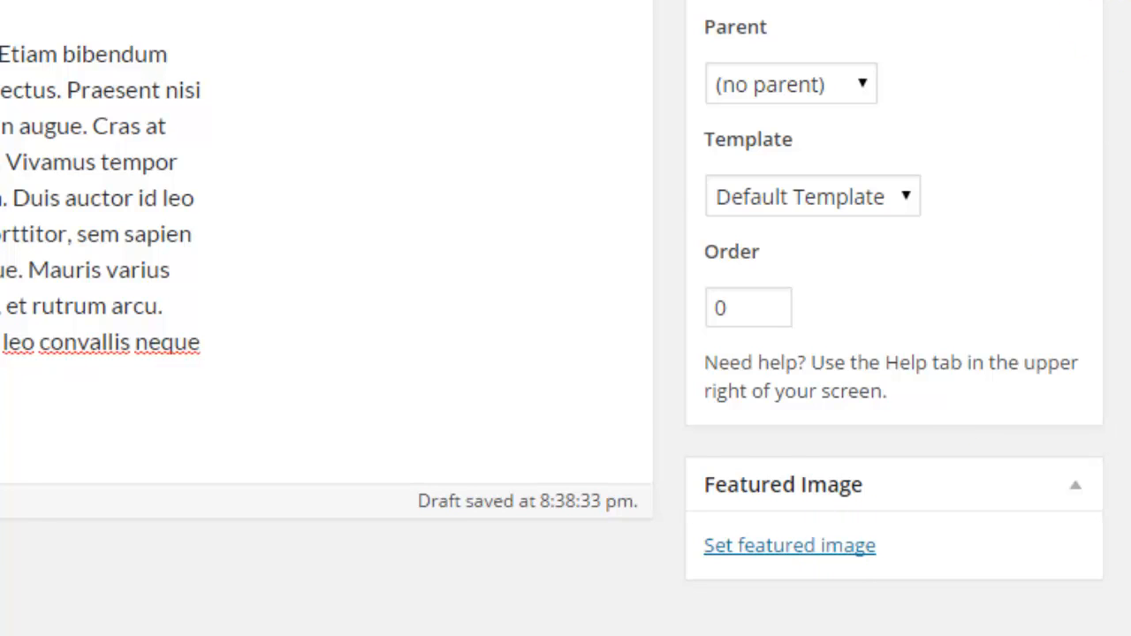
left_click(1075, 339)
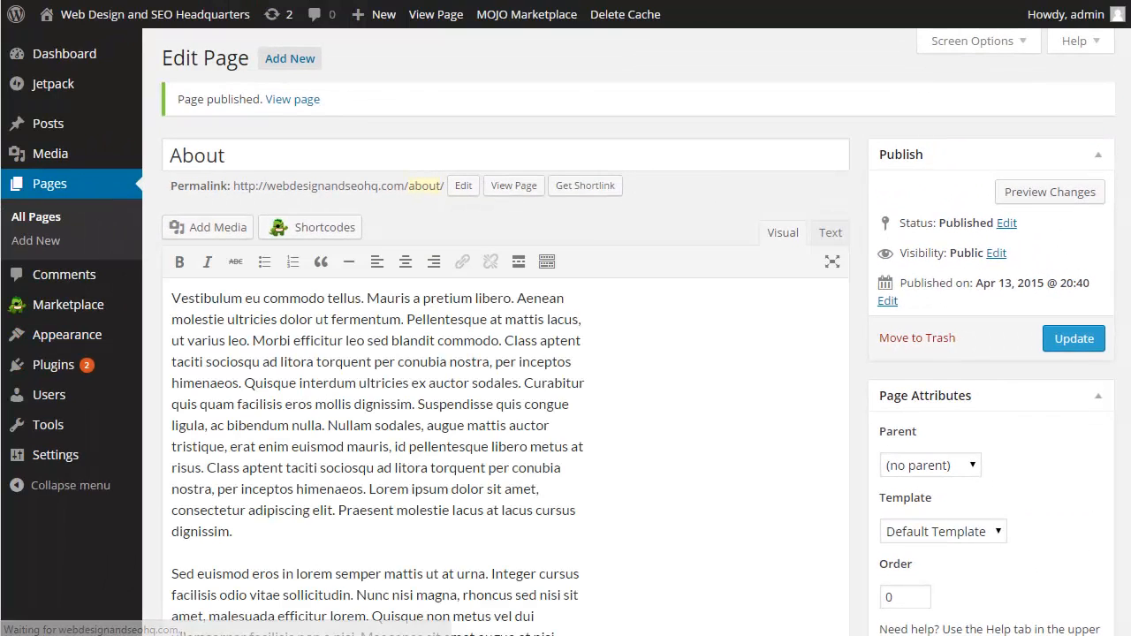
mouse_move(781, 182)
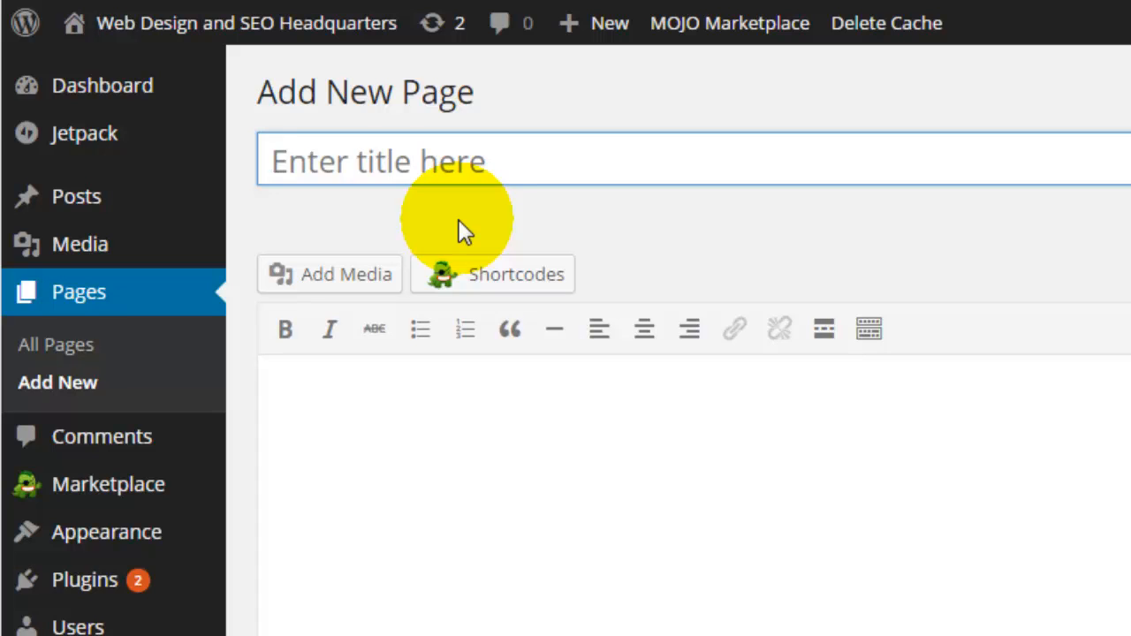
left_click(380, 161)
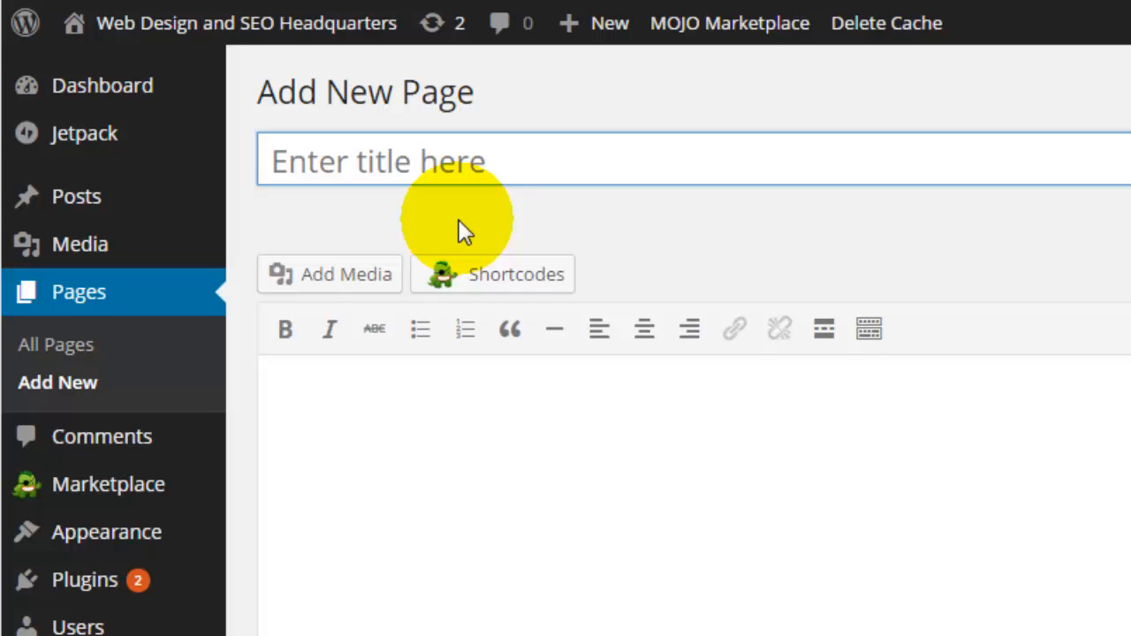
left_click(380, 161)
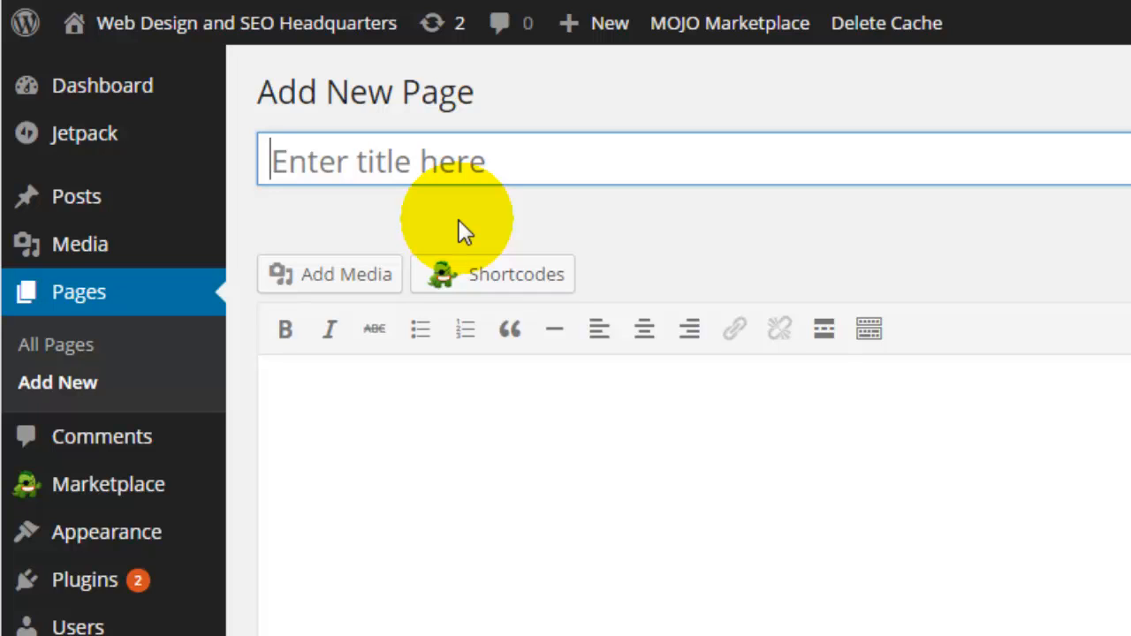